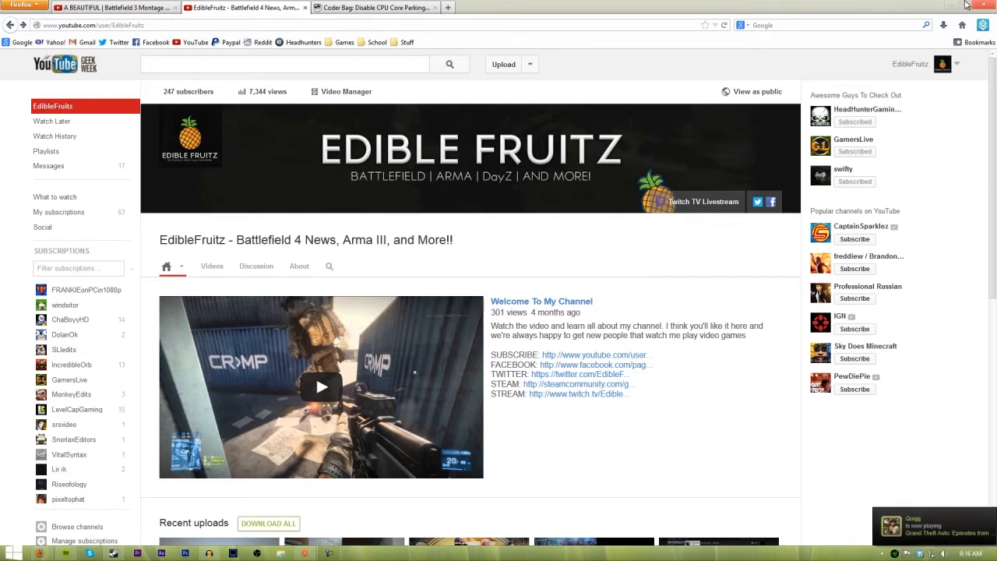
Step: Switch from the YouTube channel tab to the Coder Bag CPU core parking article and start reading it
click(377, 6)
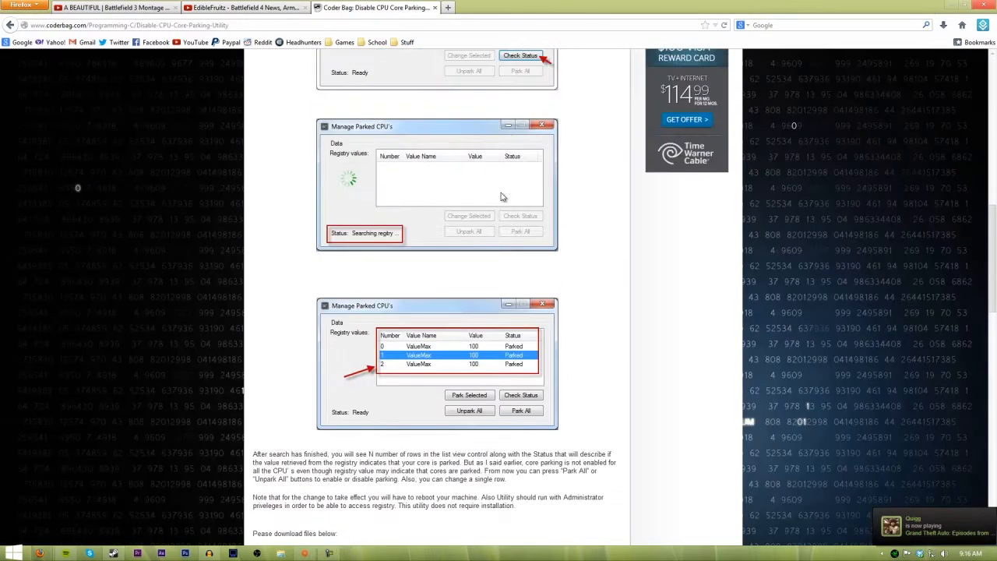
scroll(up, 3)
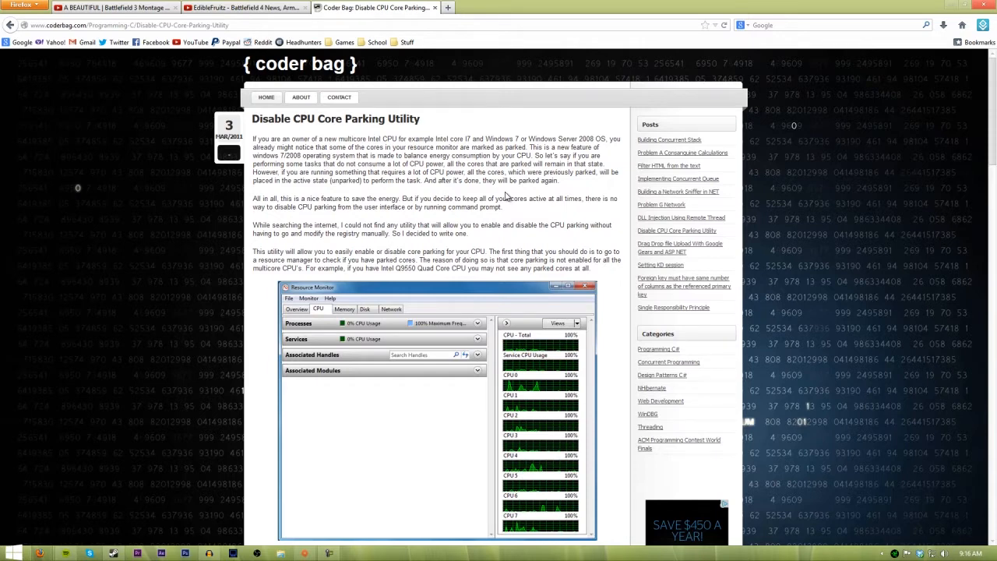
mouse_move(486, 179)
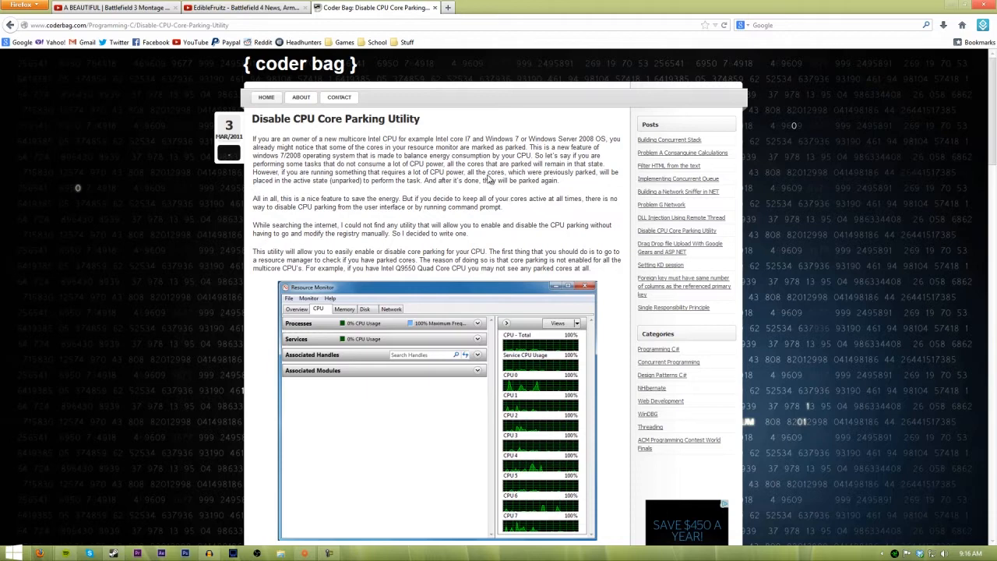
scroll(down, 3)
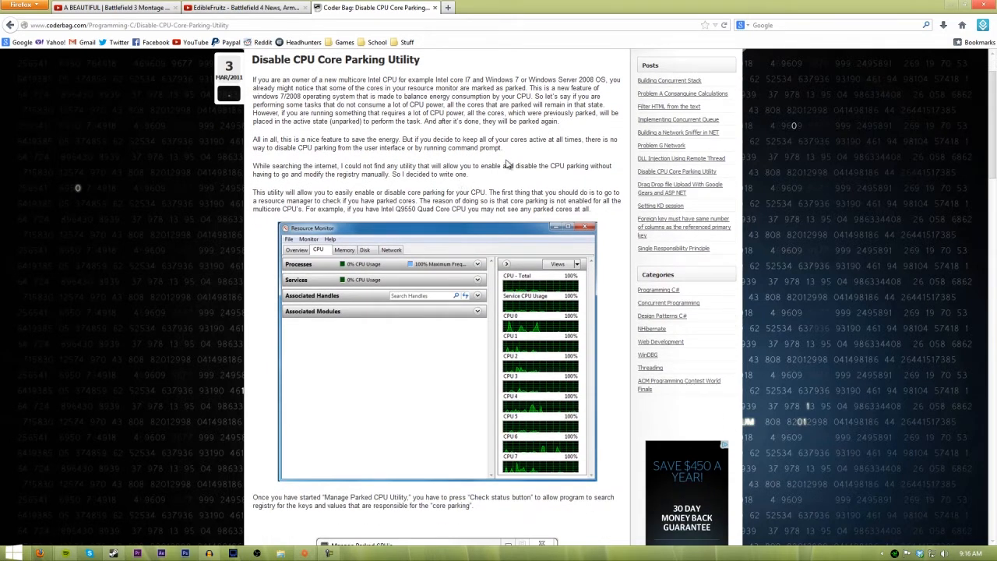
mouse_move(501, 165)
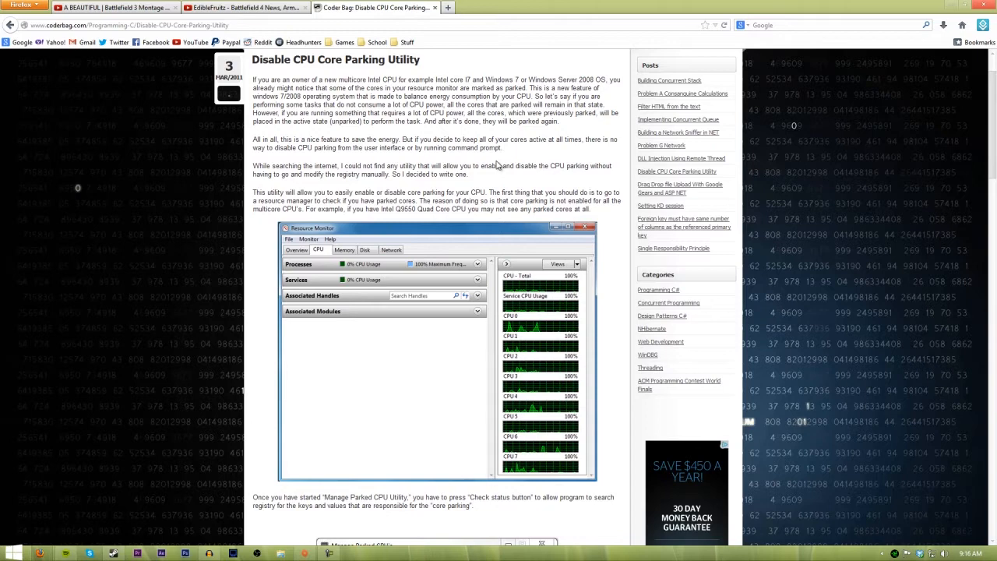
mouse_move(311, 129)
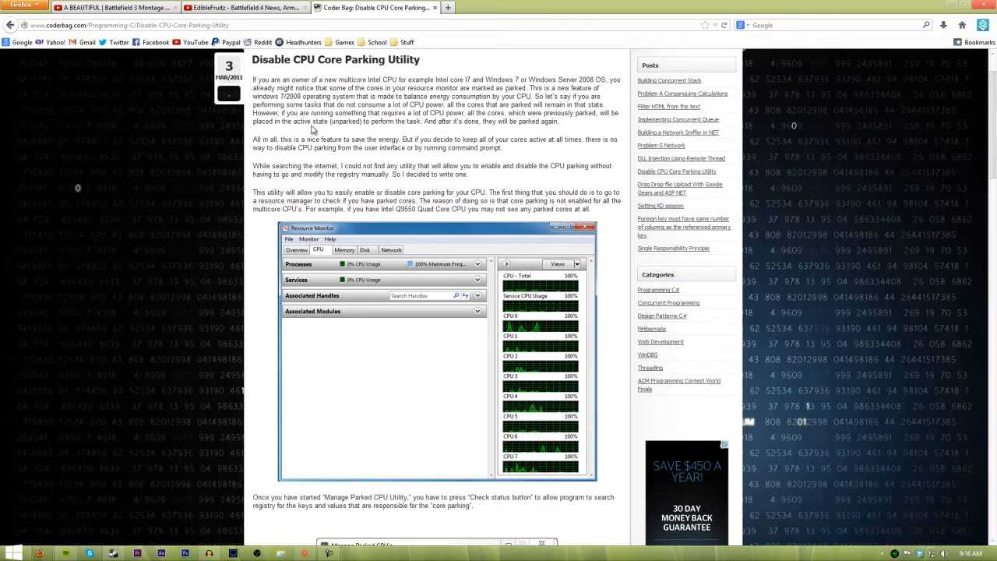
Step: Scroll the article down to its 'Please download files below' section with the source and executable links
scroll(up, 3)
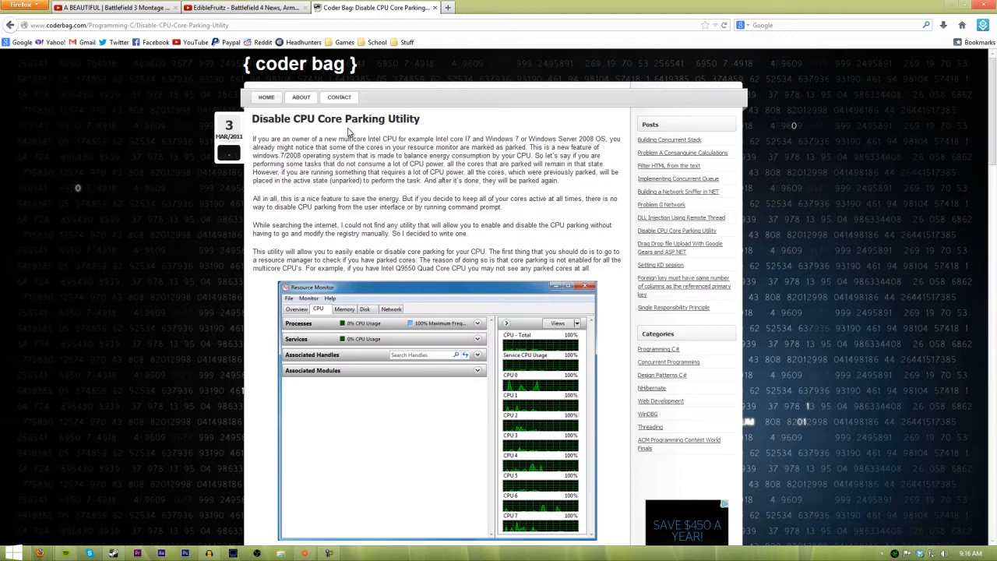
scroll(down, 3)
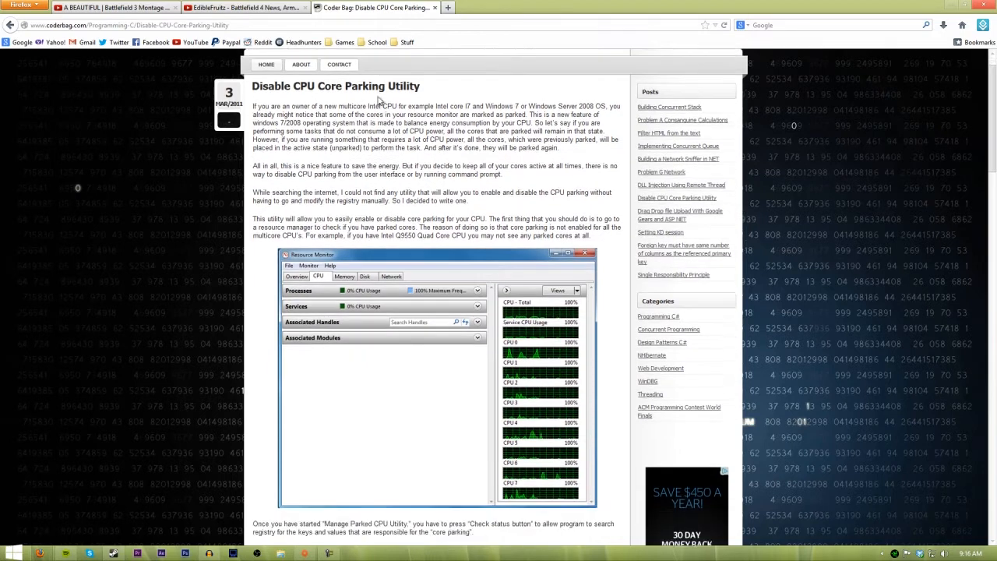
scroll(up, 3)
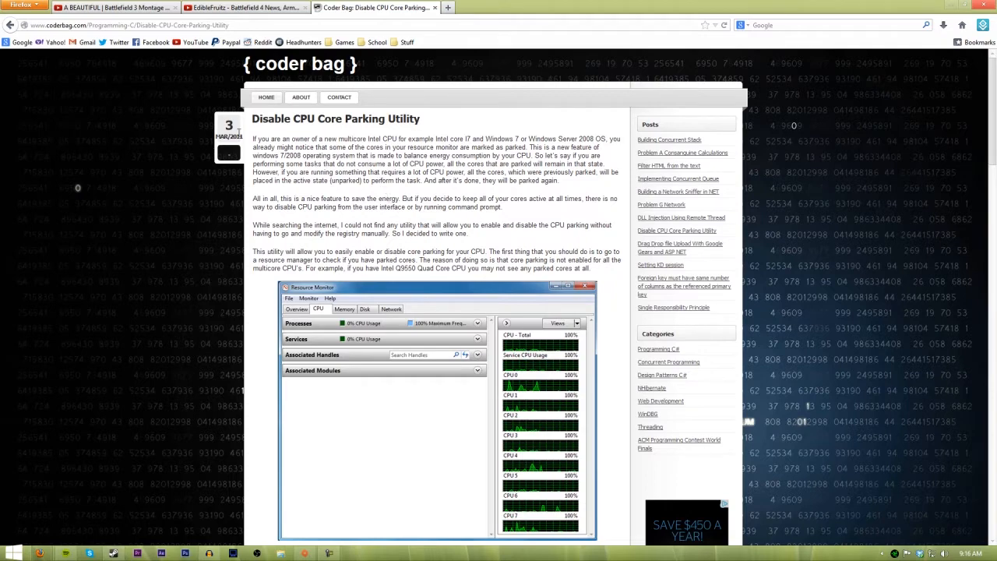
scroll(down, 3)
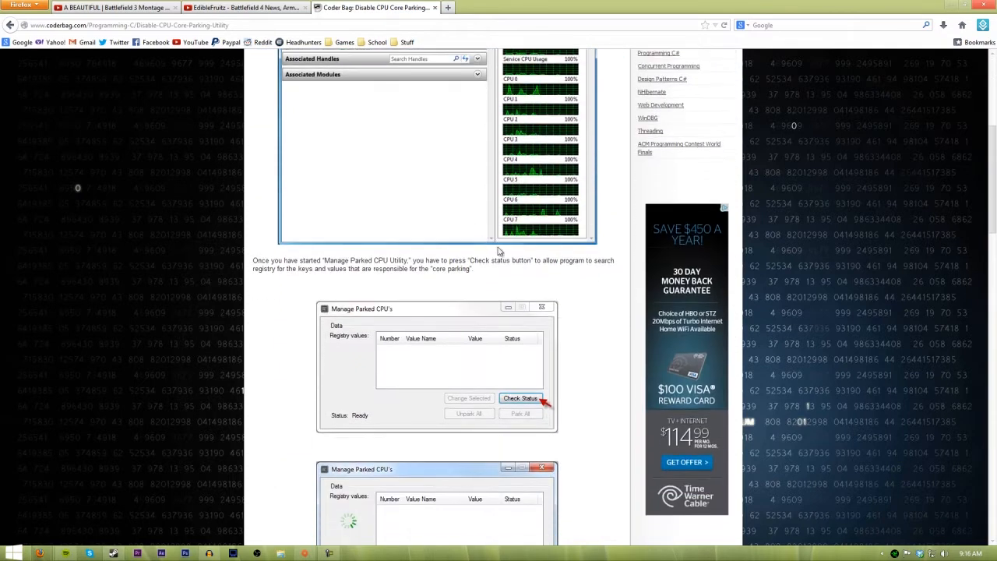
scroll(down, 3)
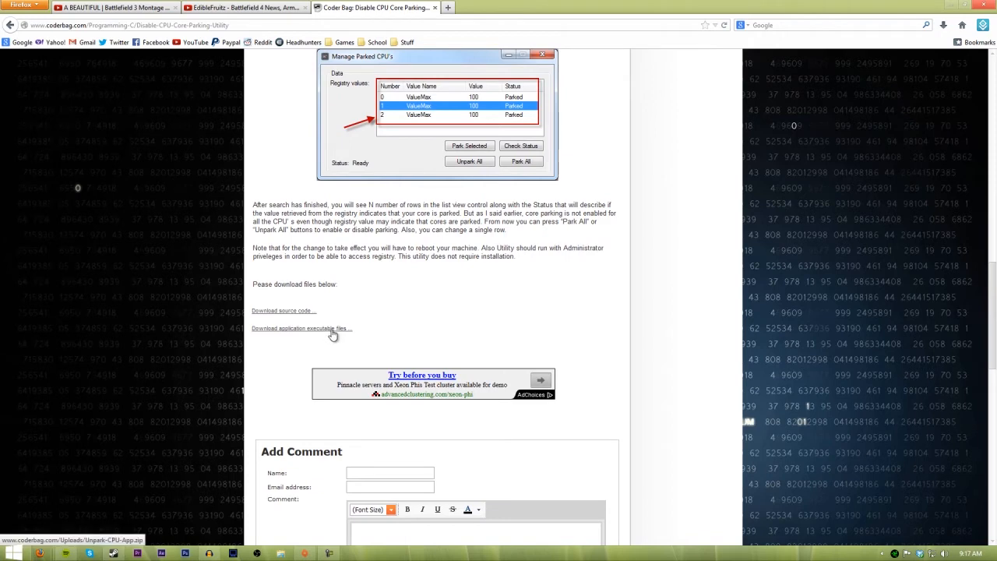
Step: Download the application executable archive and extract Unpark-CPU-App from WinRAR to the desktop
click(301, 327)
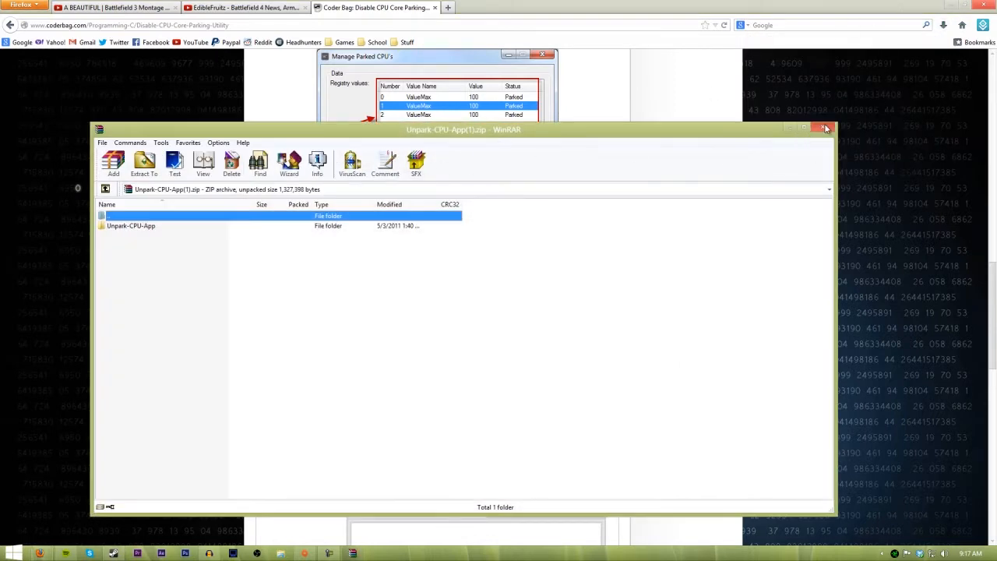
click(825, 128)
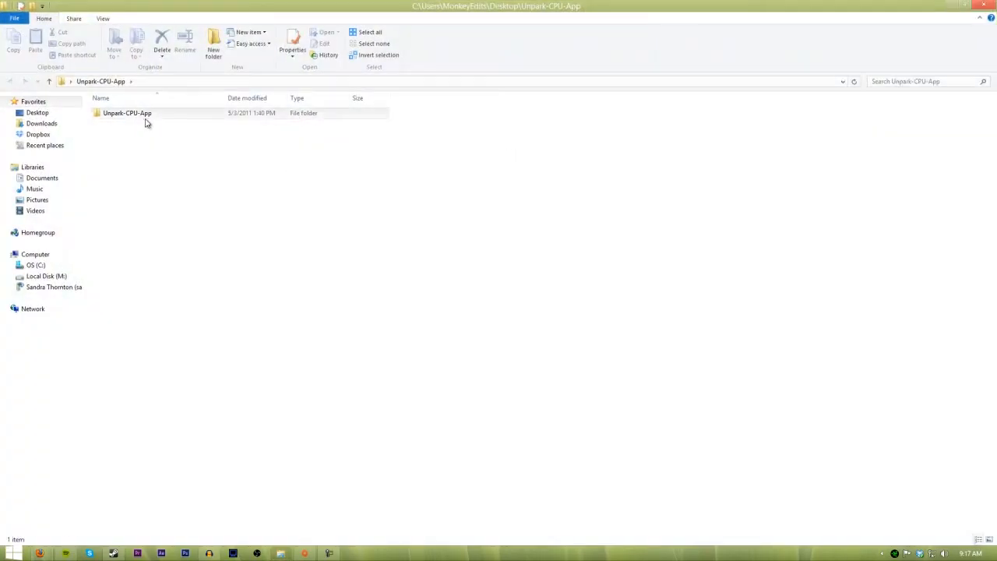
Step: Launch UnparkCPU.exe from the extracted Unpark-CPU-App folder, bringing up Manage Parked CPU's
double_click(127, 112)
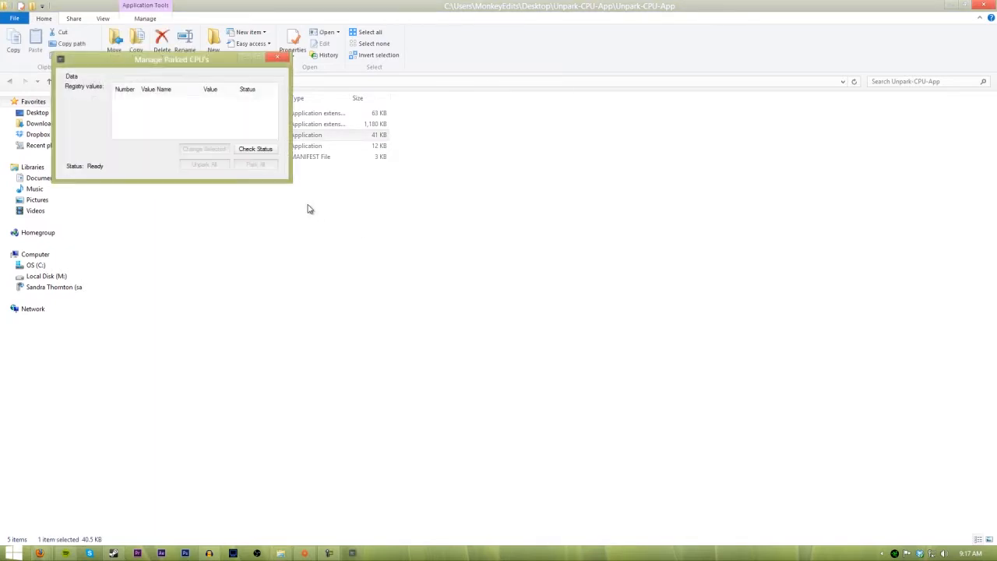
click(277, 57)
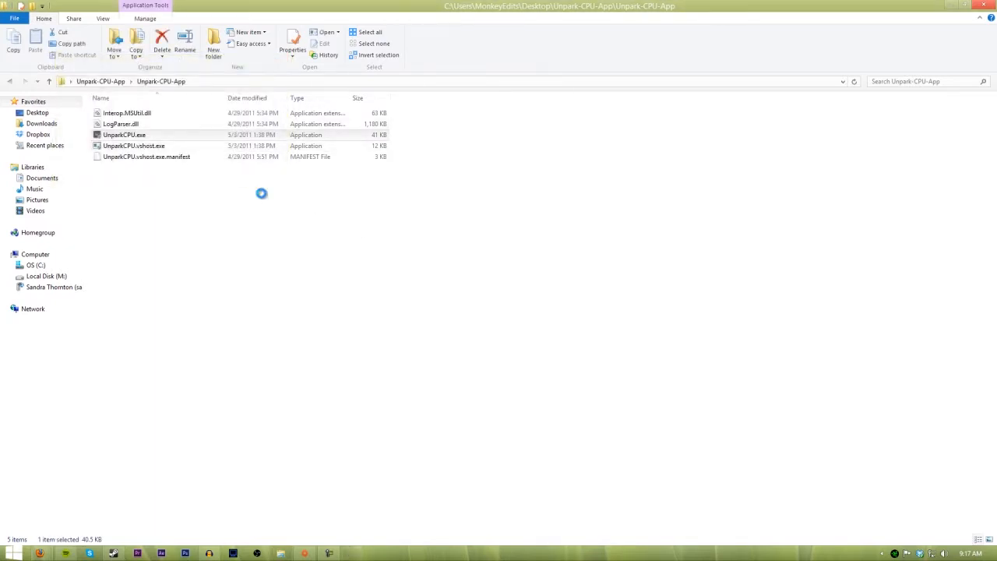
double_click(125, 134)
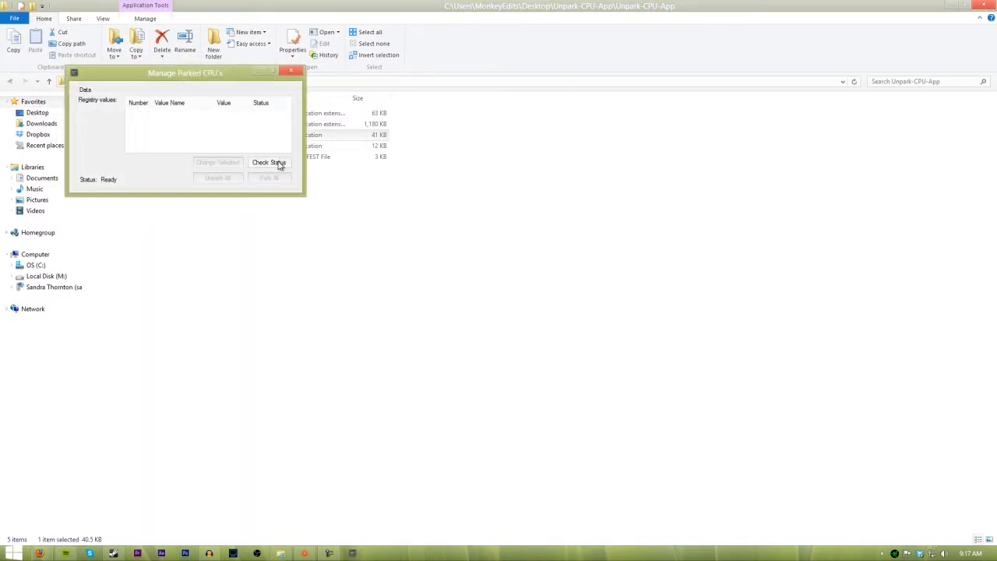
Step: Run Check Status so the utility searches the registry for each core's parking value
click(268, 162)
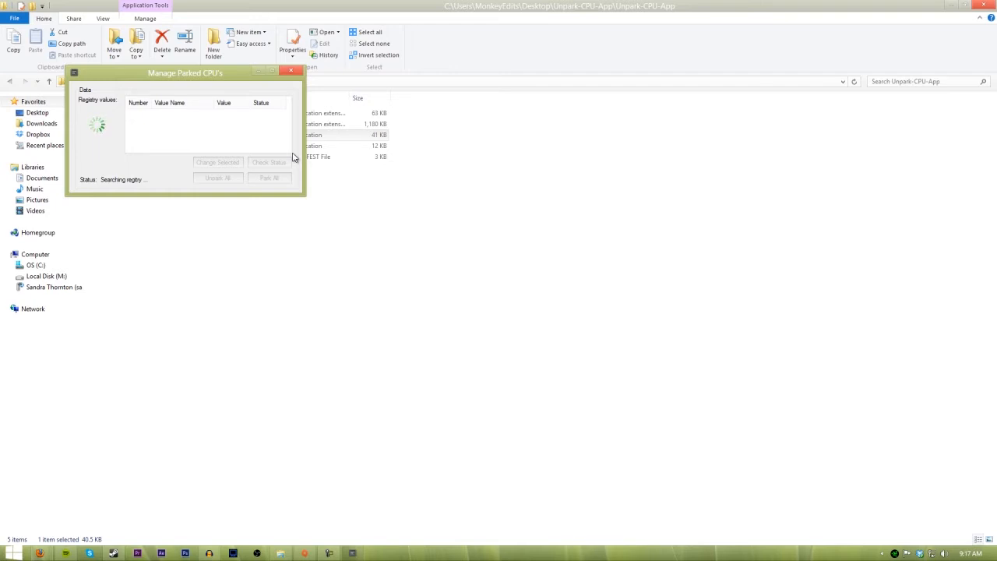
mouse_move(205, 137)
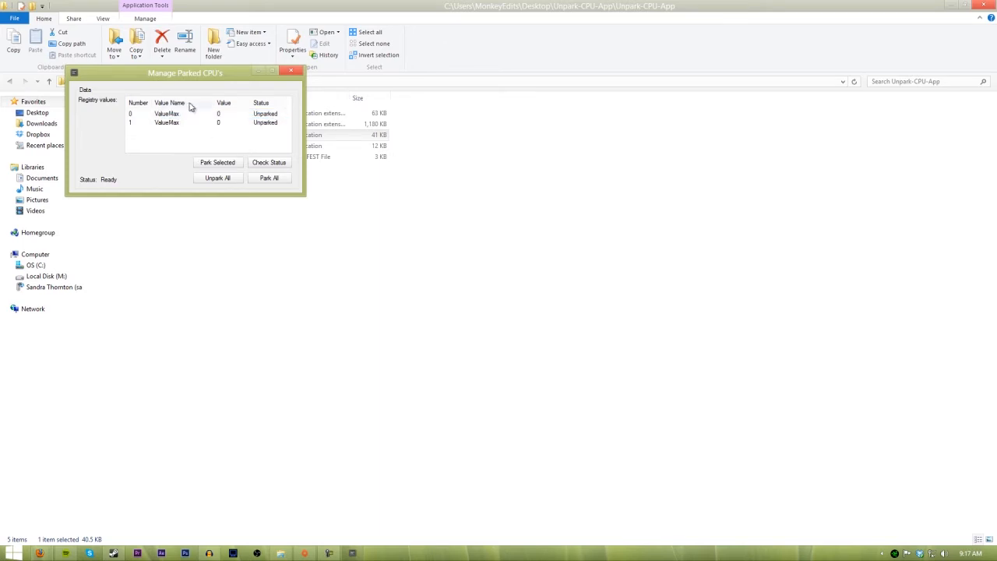
mouse_move(257, 137)
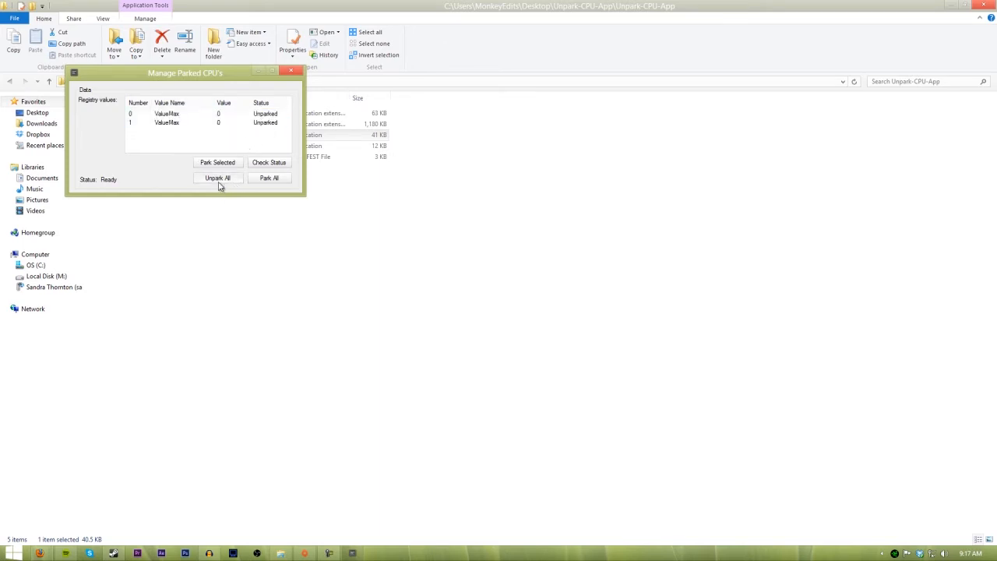
mouse_move(193, 133)
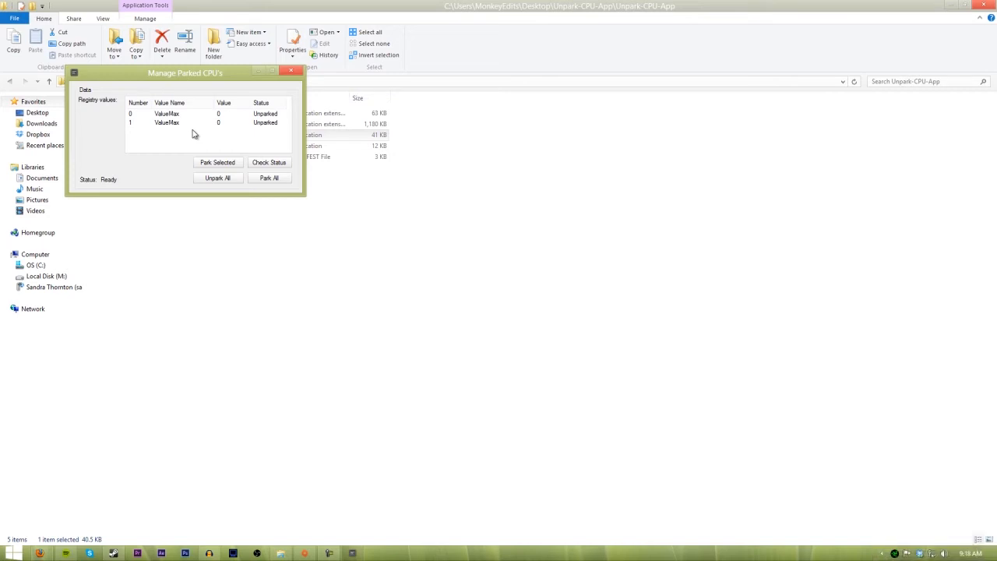
mouse_move(430, 257)
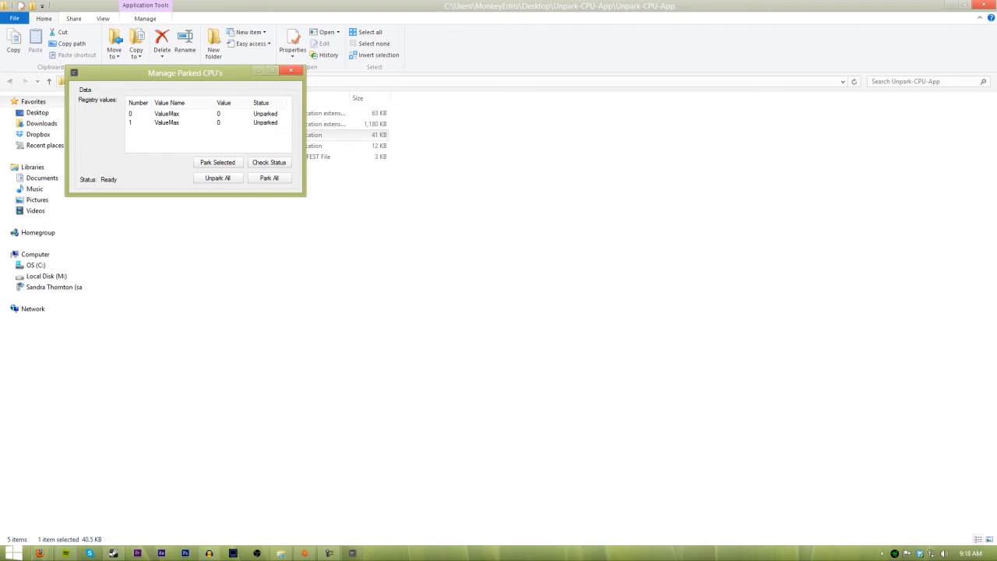
mouse_move(944, 321)
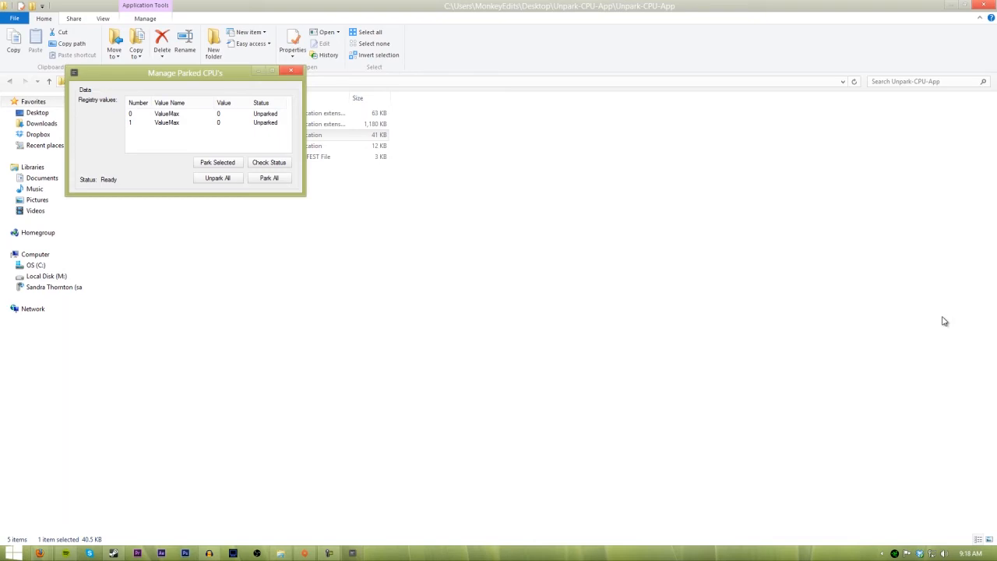